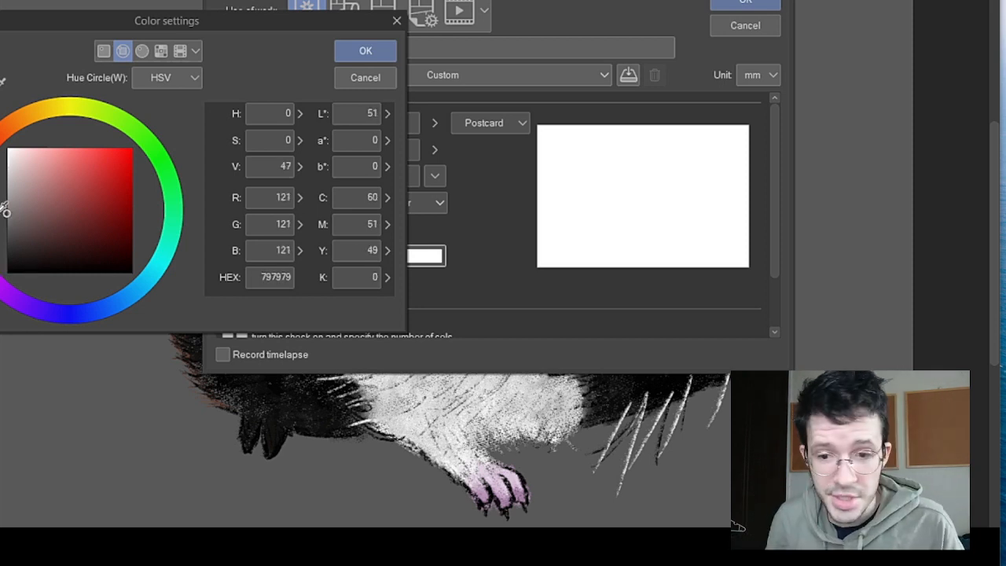
Step: Set the new canvas paper colour to mid gray, HEX 797979, and confirm
{"action": "left_click", "coordinate": [365, 50]}
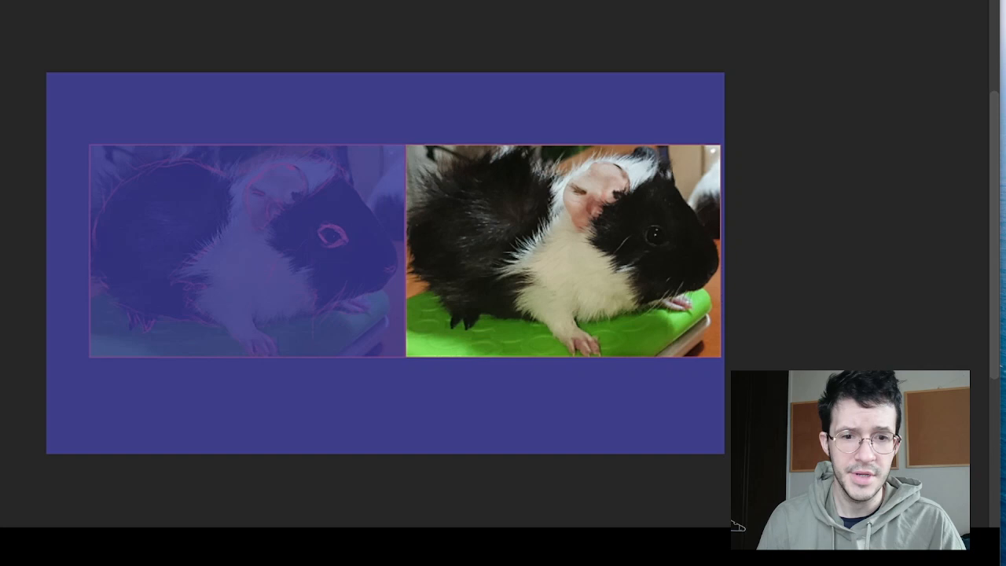
{"action": "mouse_move", "coordinate": [531, 203]}
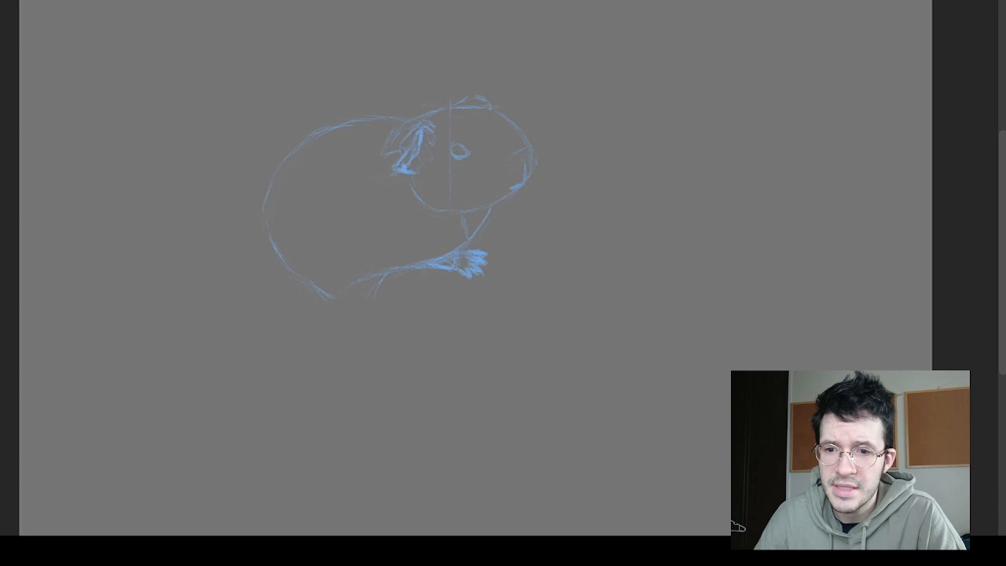
{"action": "left_click_drag", "start_coordinate": [422, 50], "coordinate": [574, 185]}
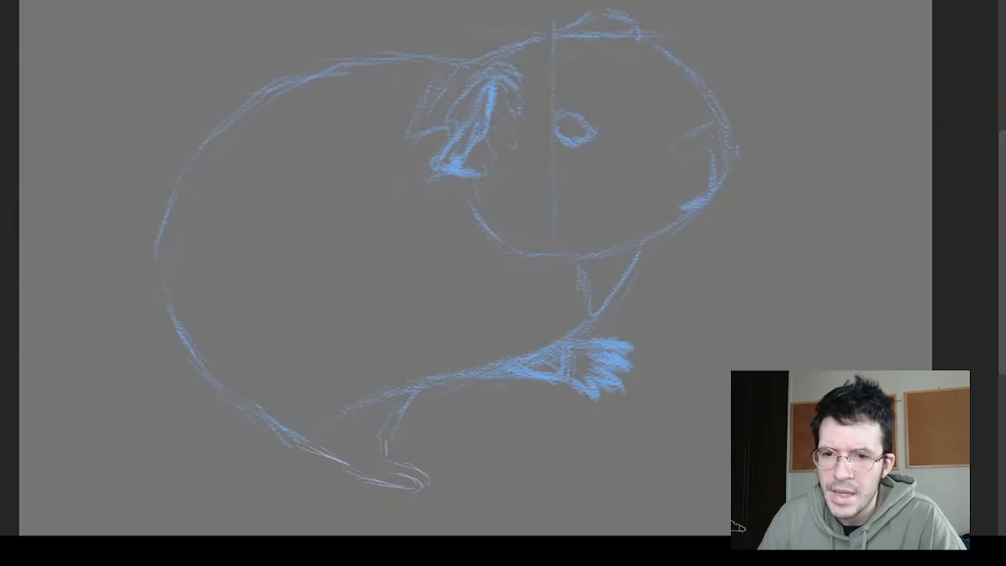
{"action": "mouse_move", "coordinate": [405, 452]}
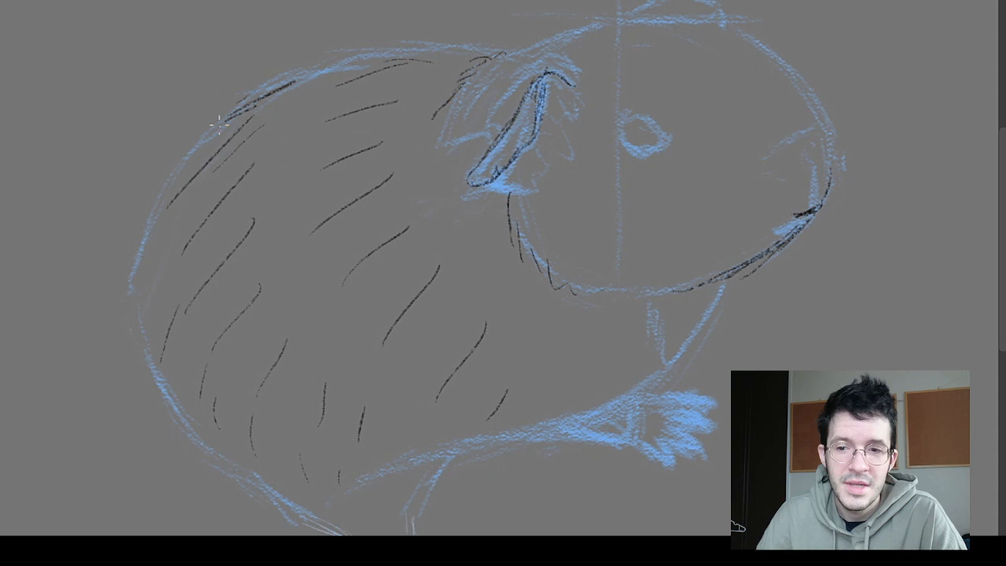
Step: Sketch a blue fur stroke of the guinea pig's body with the pencil
{"action": "left_click_drag", "start_coordinate": [220, 123], "coordinate": [145, 259]}
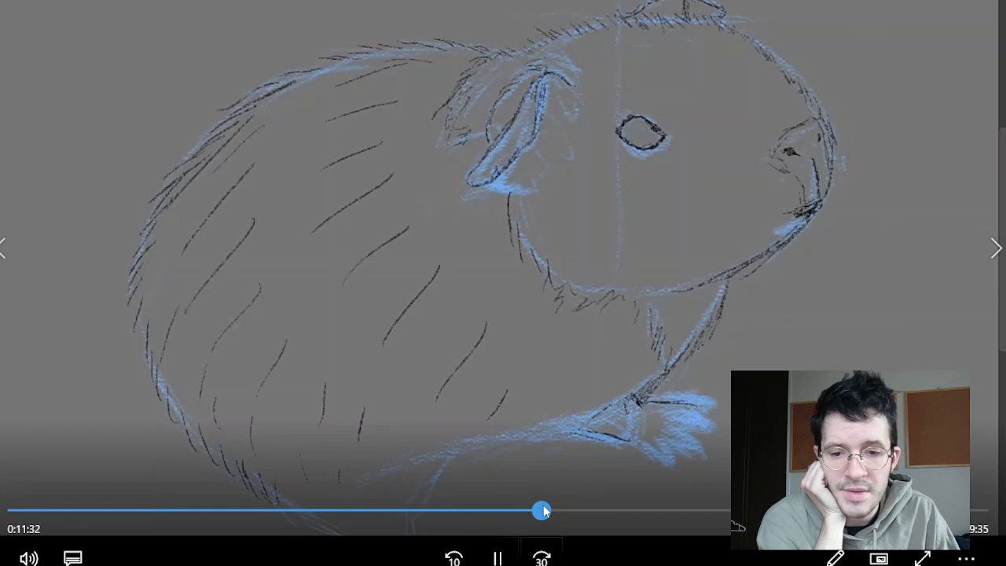
{"action": "mouse_move", "coordinate": [554, 492]}
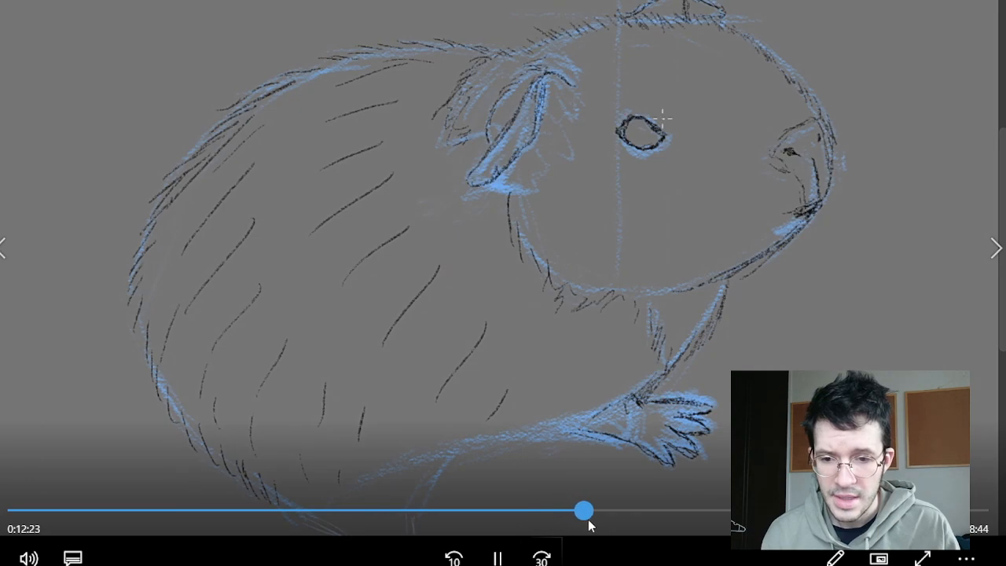
Step: Ink a short dark line of the front paw over the blue rough sketch
{"action": "left_click_drag", "start_coordinate": [585, 509], "coordinate": [603, 510]}
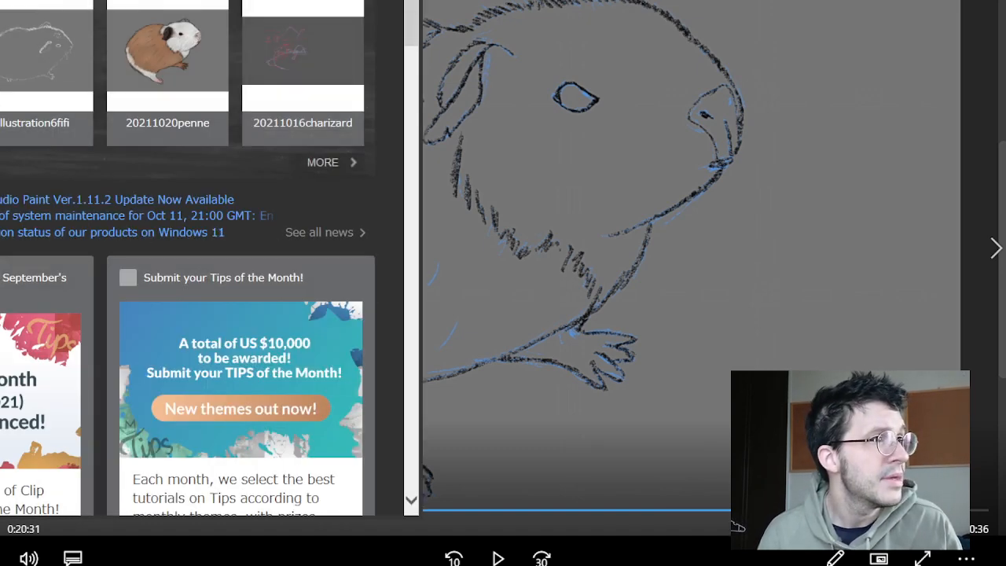
{"action": "mouse_move", "coordinate": [198, 61]}
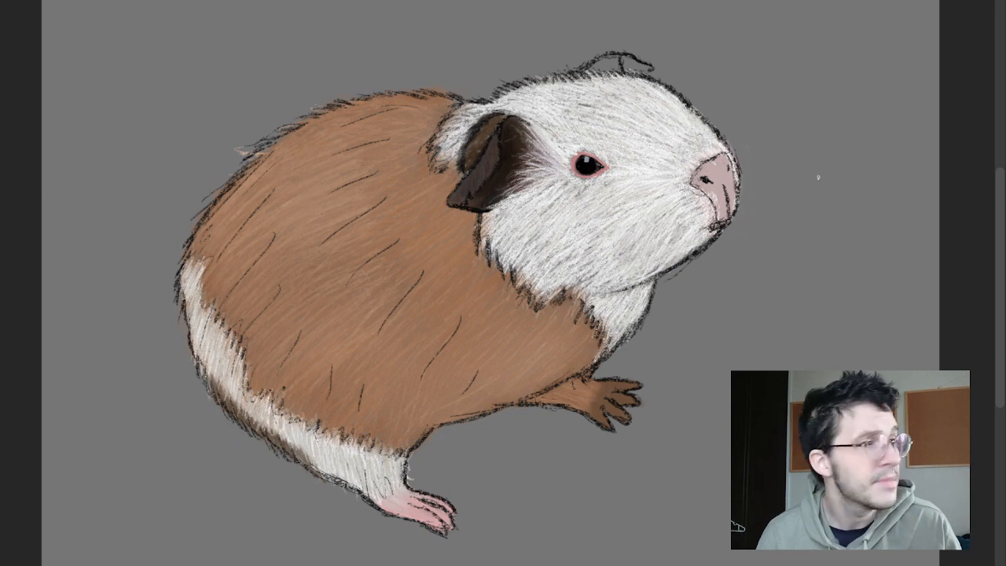
{"action": "mouse_move", "coordinate": [205, 19]}
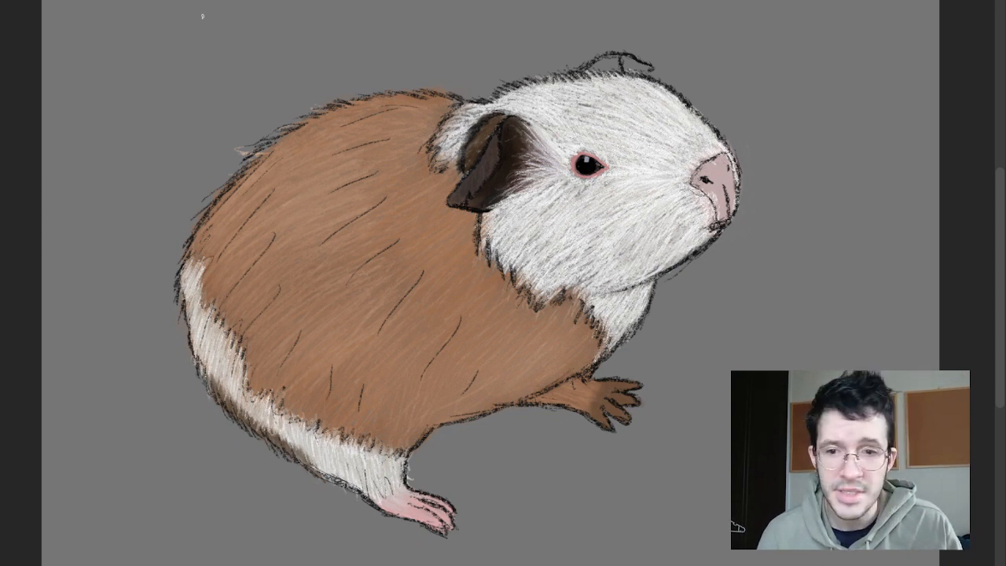